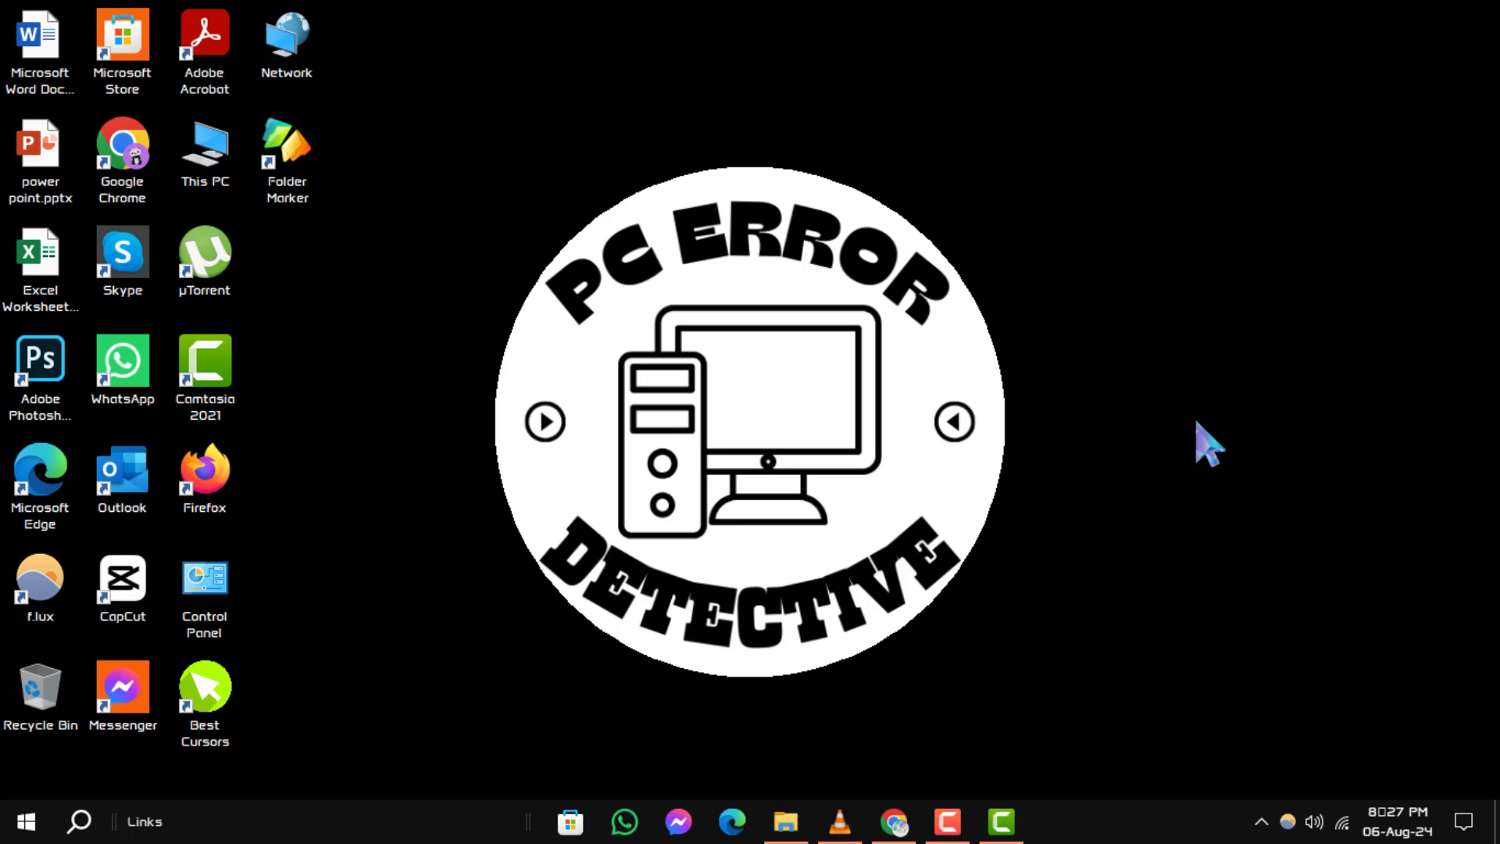
{"action": "mouse_move", "coordinate": [1100, 325]}
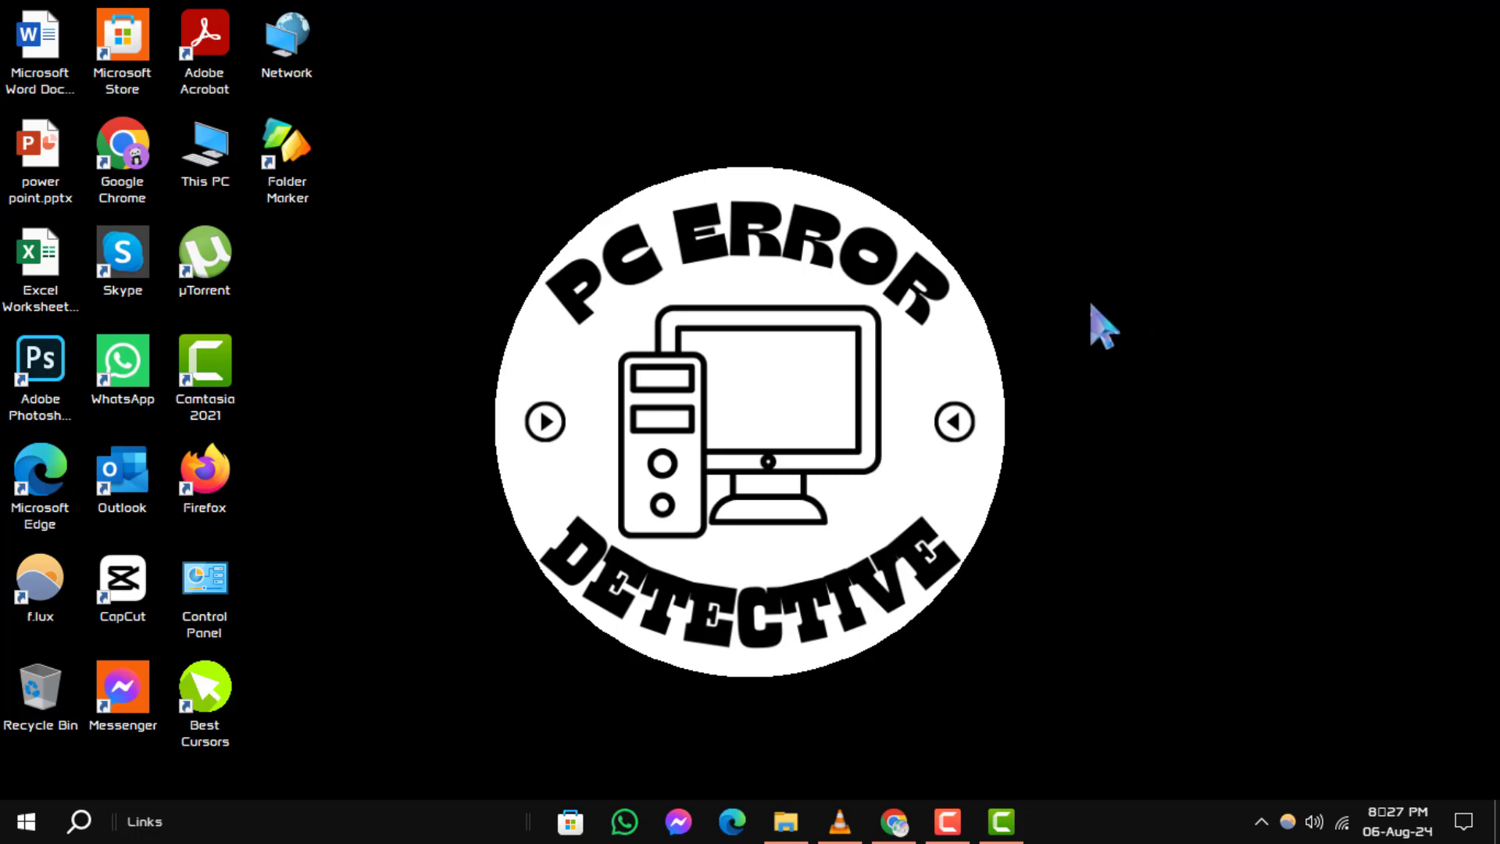
Bring up the desktop context menu again after dismissing it once, ready for Sort by.
{"action": "right_click", "coordinate": [1098, 318]}
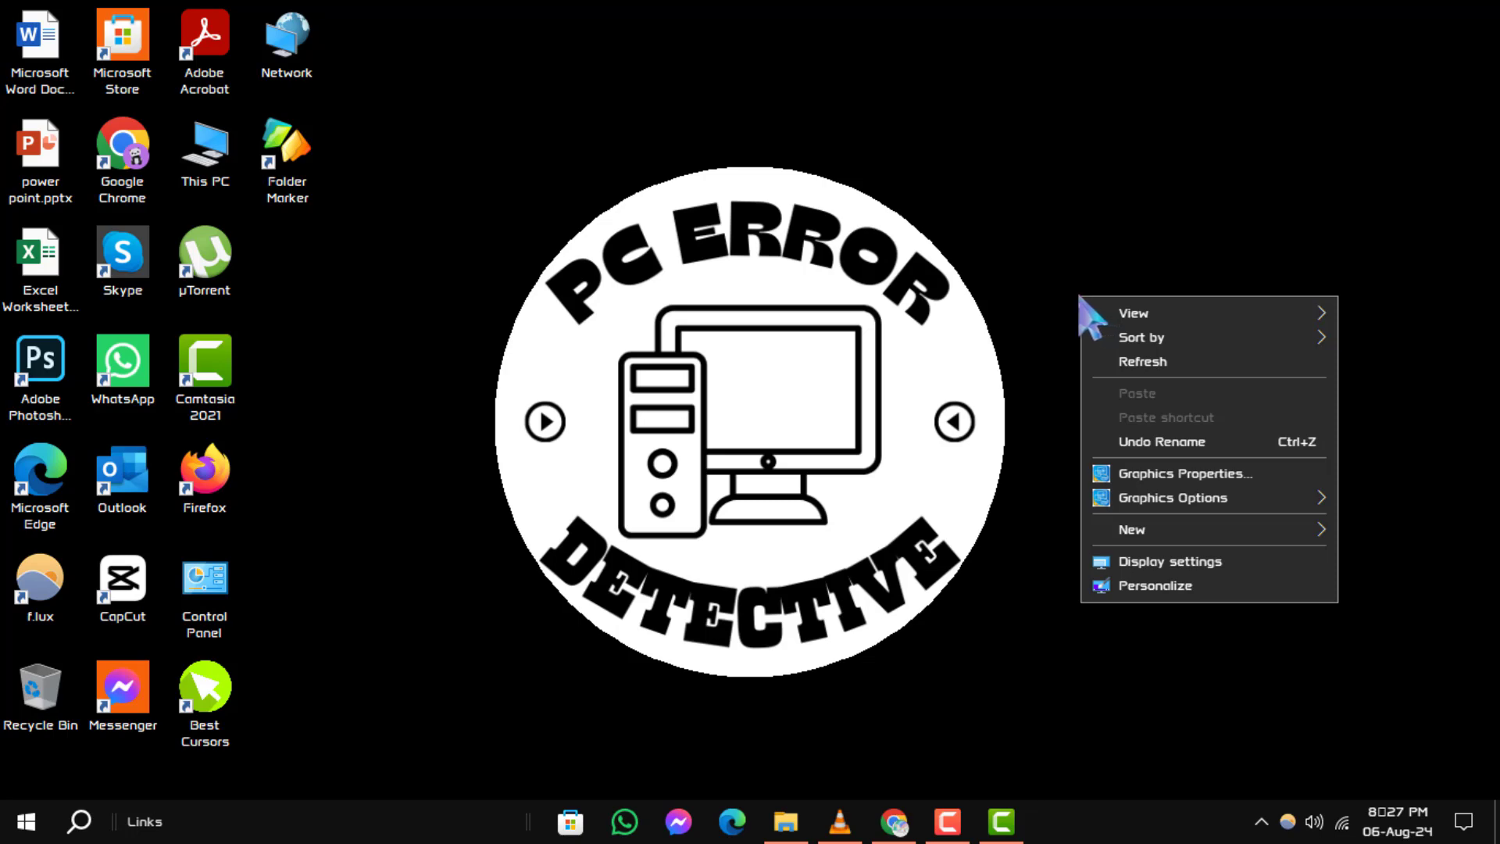
{"action": "left_click", "coordinate": [1133, 312]}
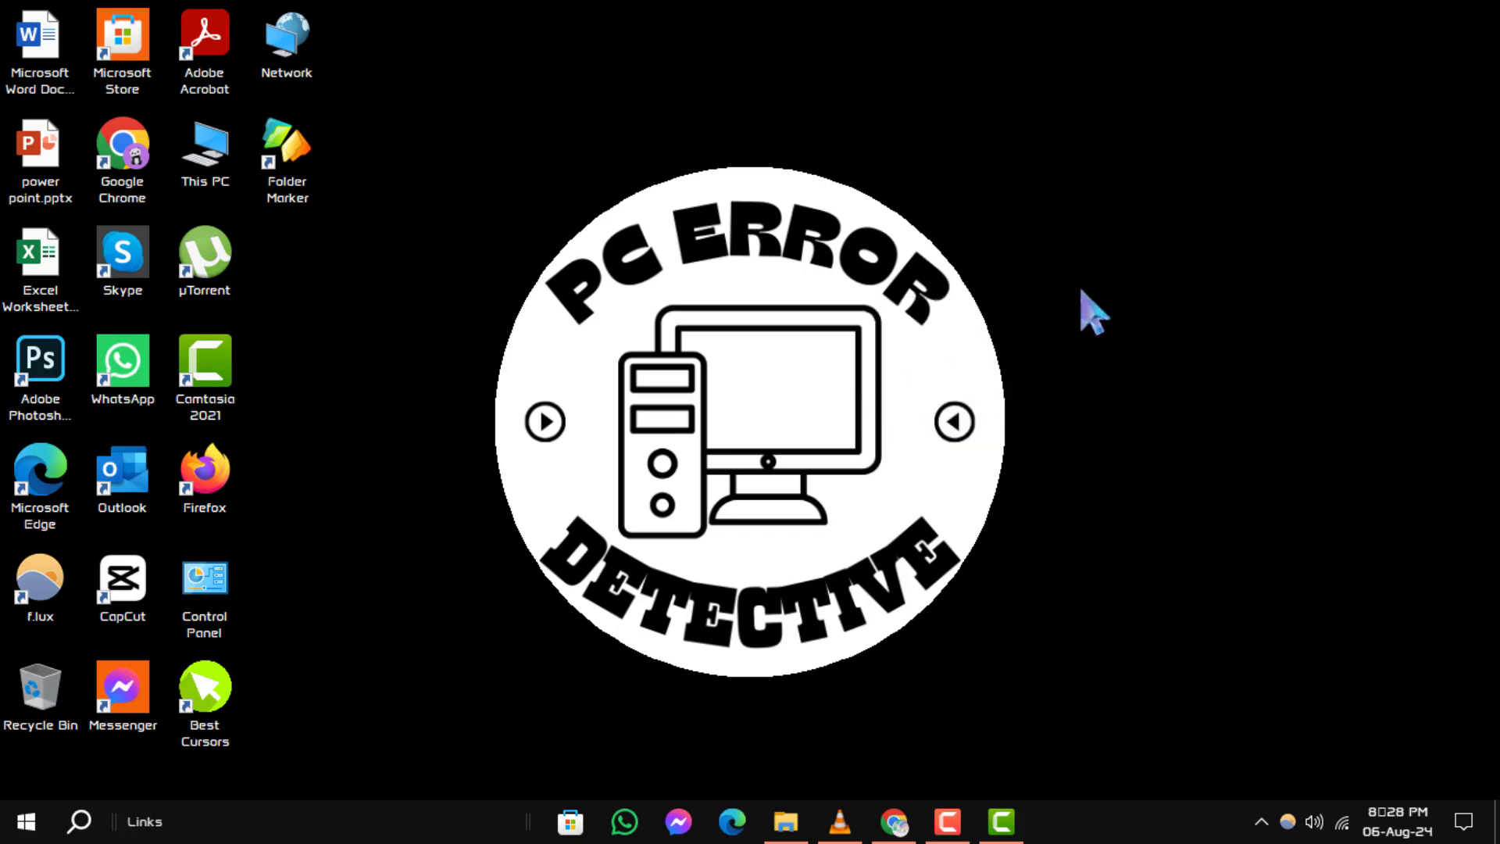
{"action": "right_click", "coordinate": [1090, 313]}
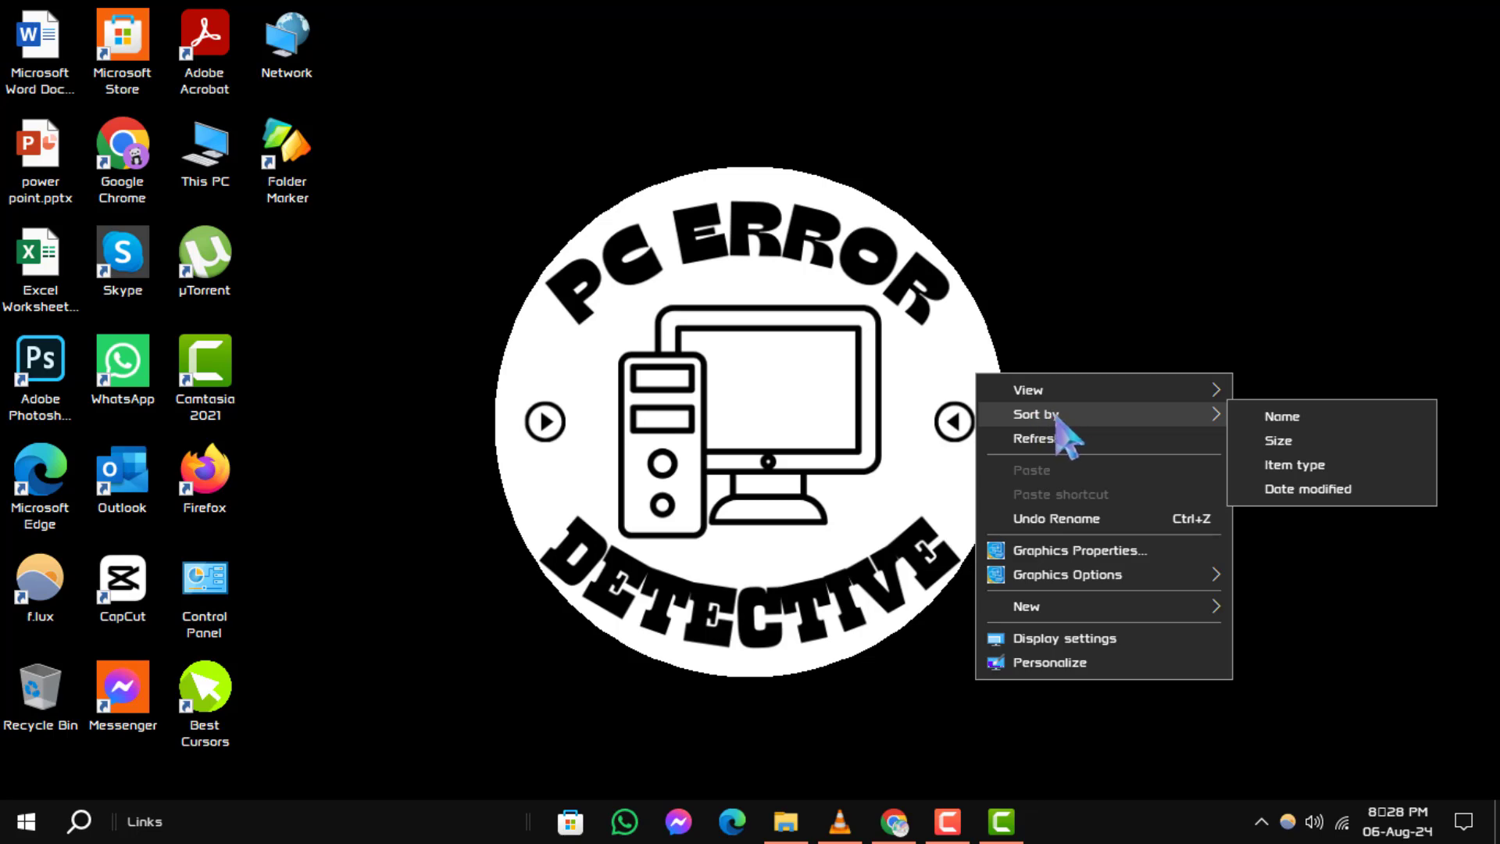
{"action": "mouse_move", "coordinate": [1286, 441]}
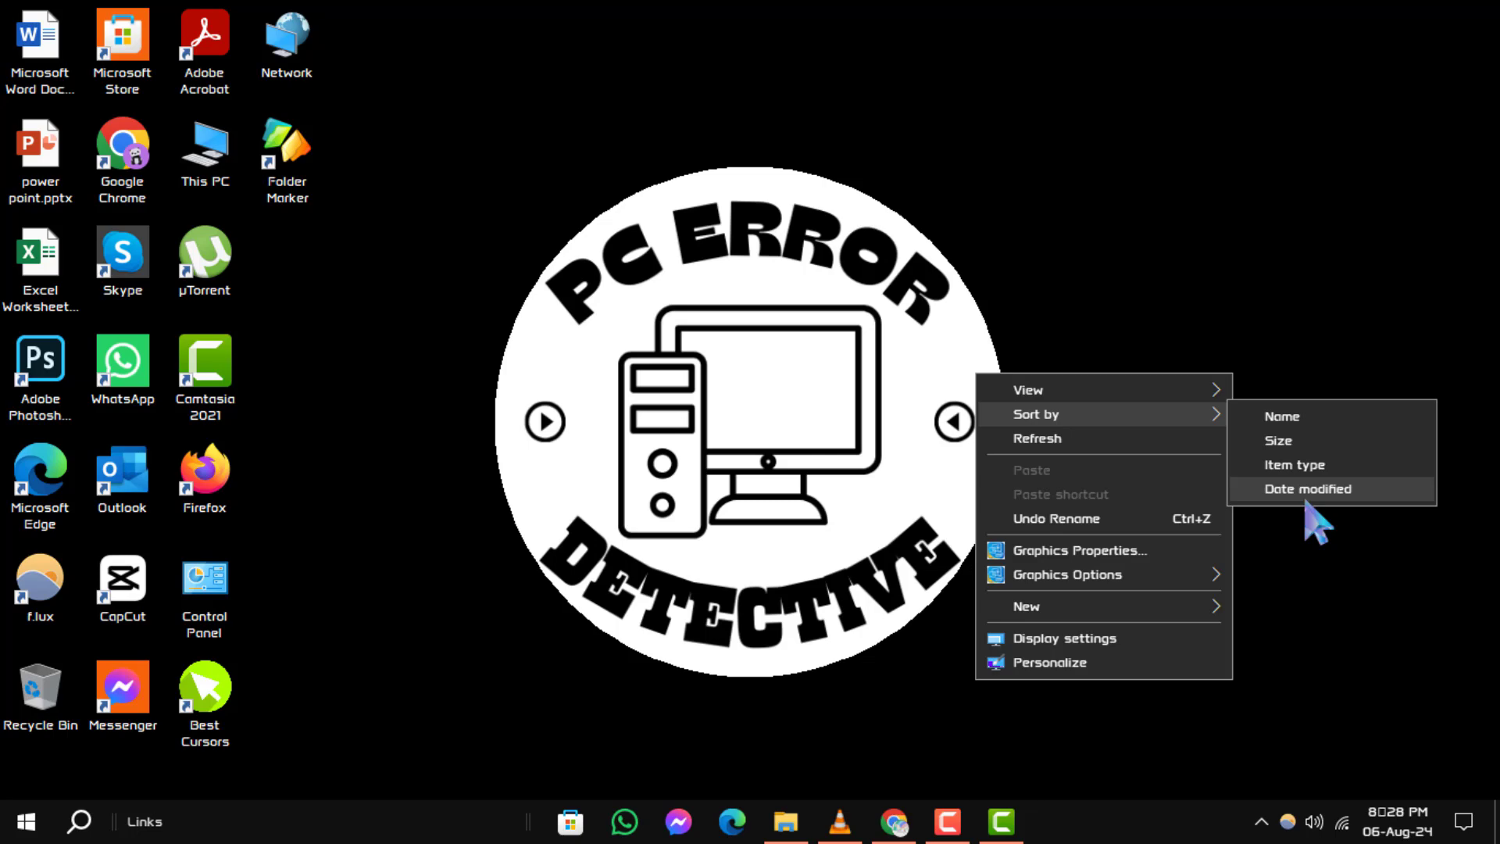
Sort the desktop icons by Item type so This PC, Network and Recycle Bin lead.
{"action": "left_click", "coordinate": [1281, 416]}
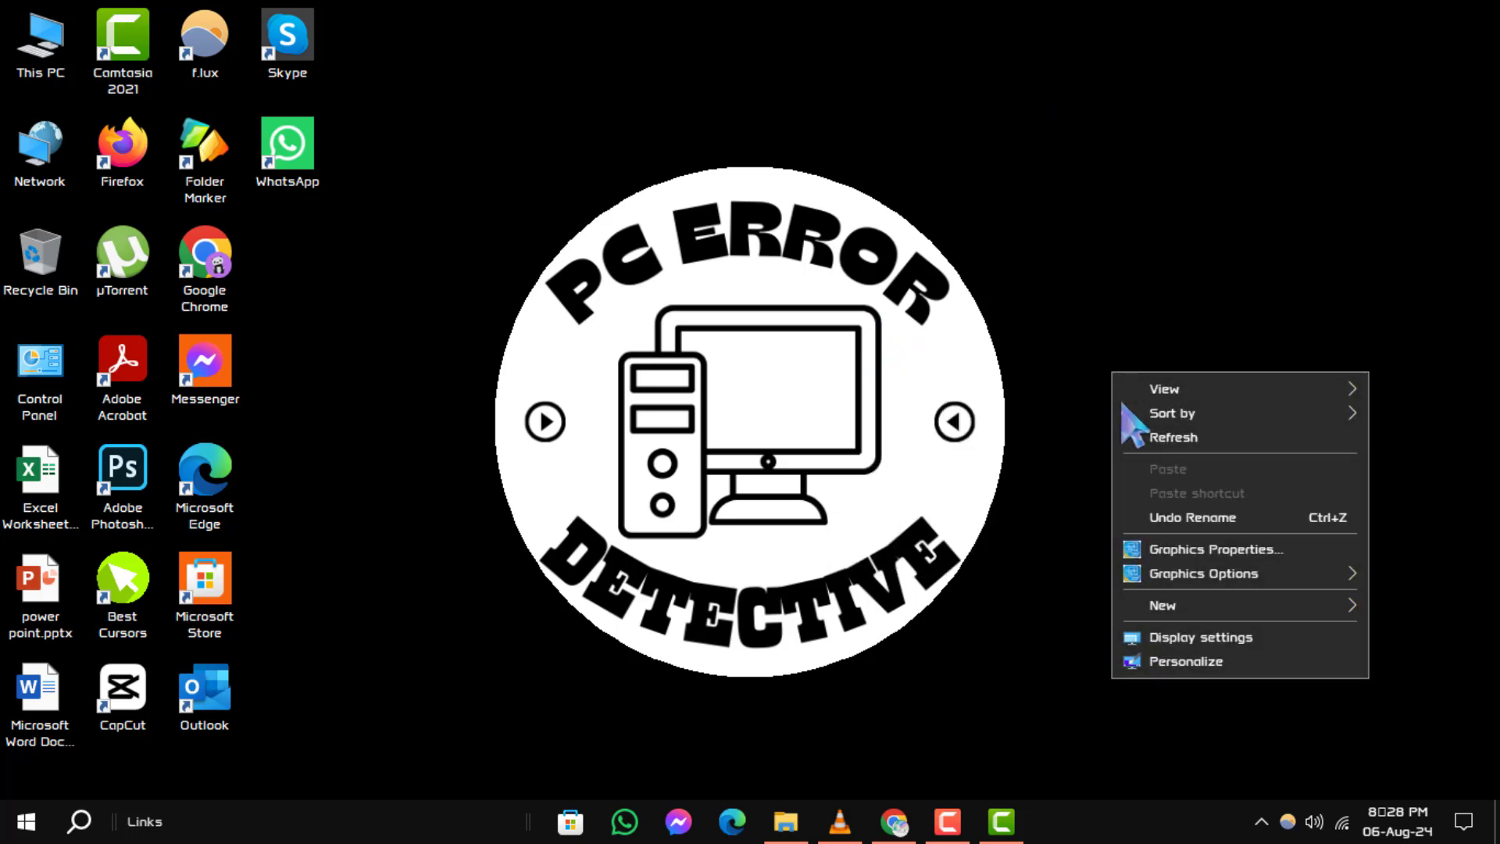
{"action": "mouse_move", "coordinate": [1171, 413]}
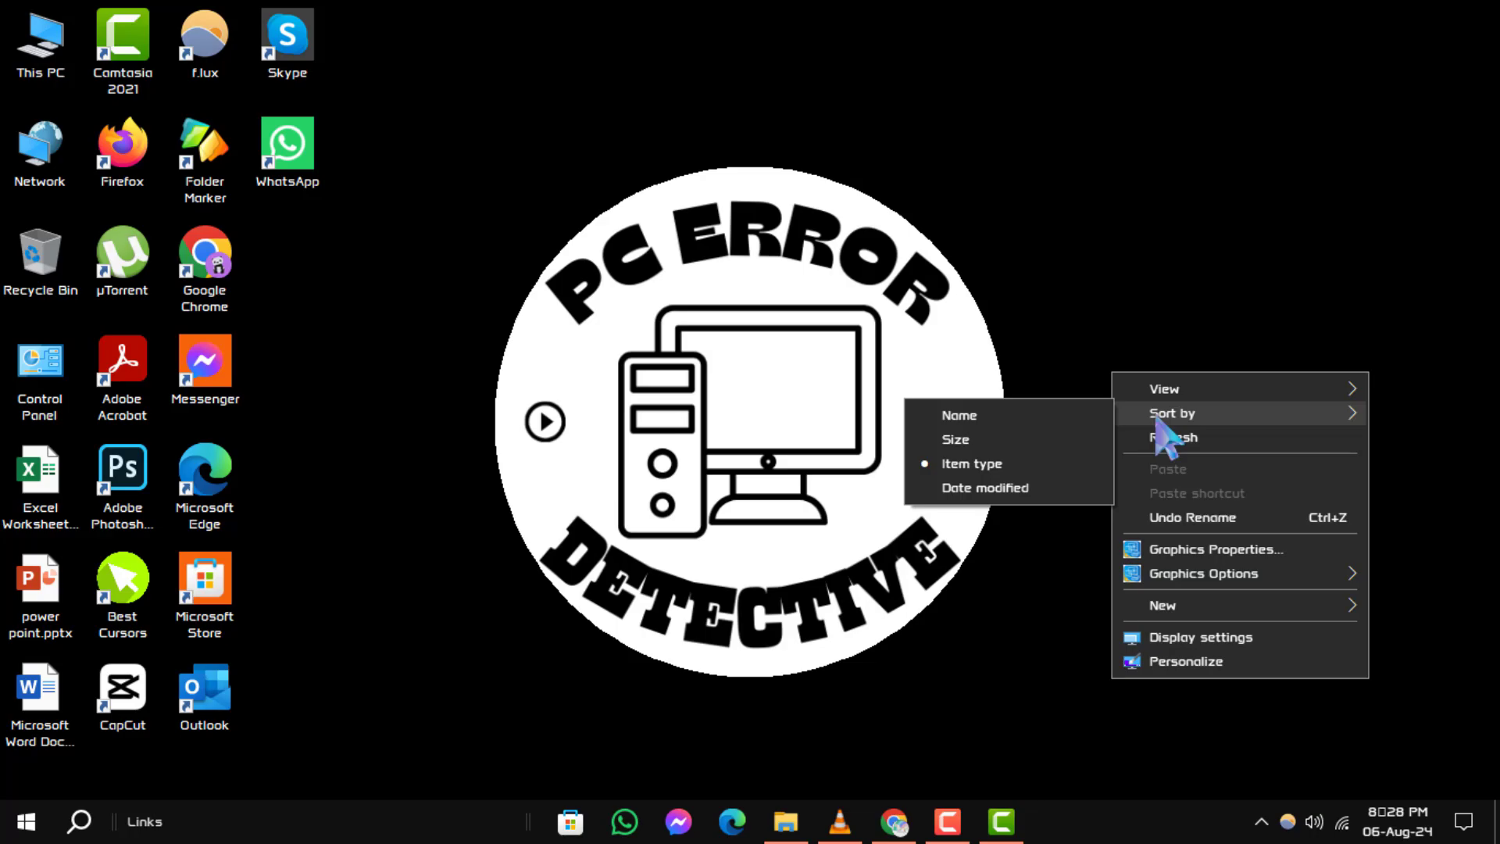